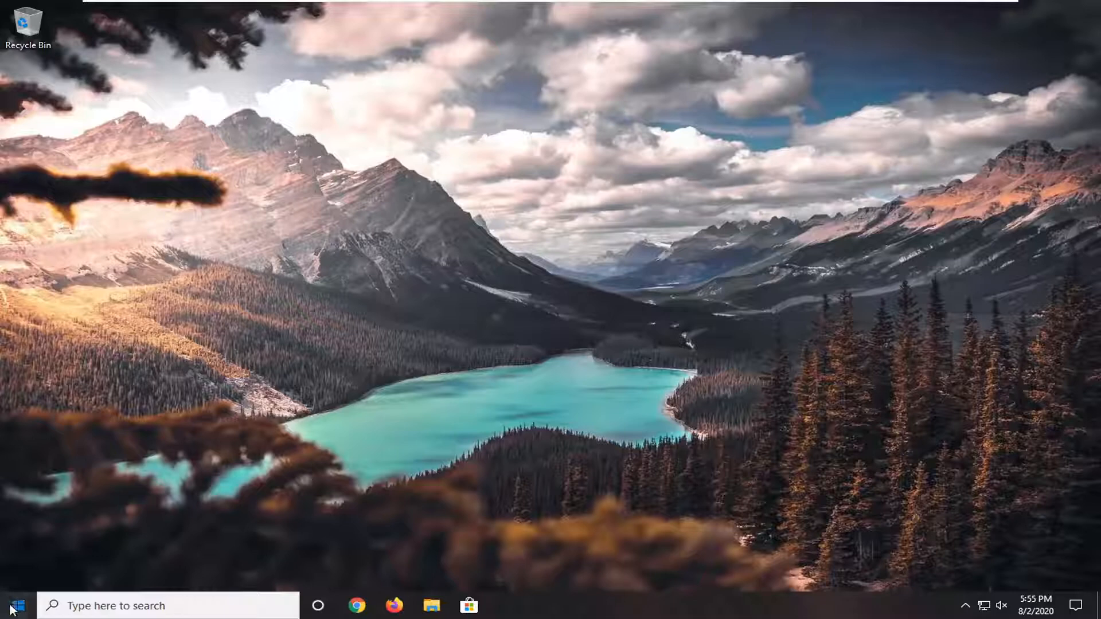
mouse_move(14, 605)
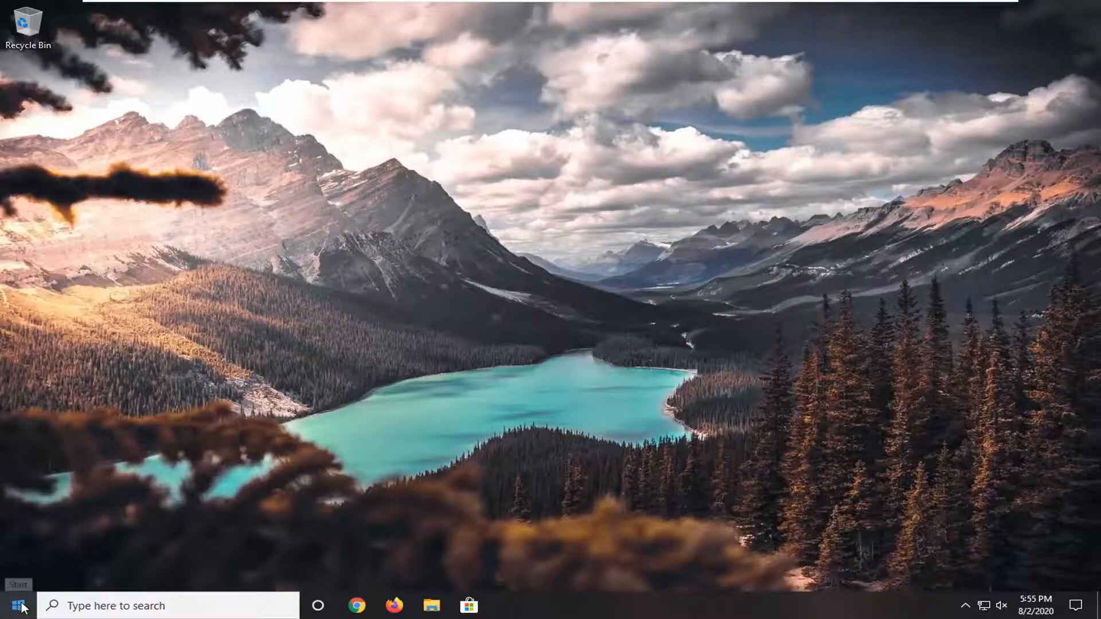
Step: Search 'cmd' from Start and launch Command Prompt as administrator, approving the UAC prompt
left_click(18, 606)
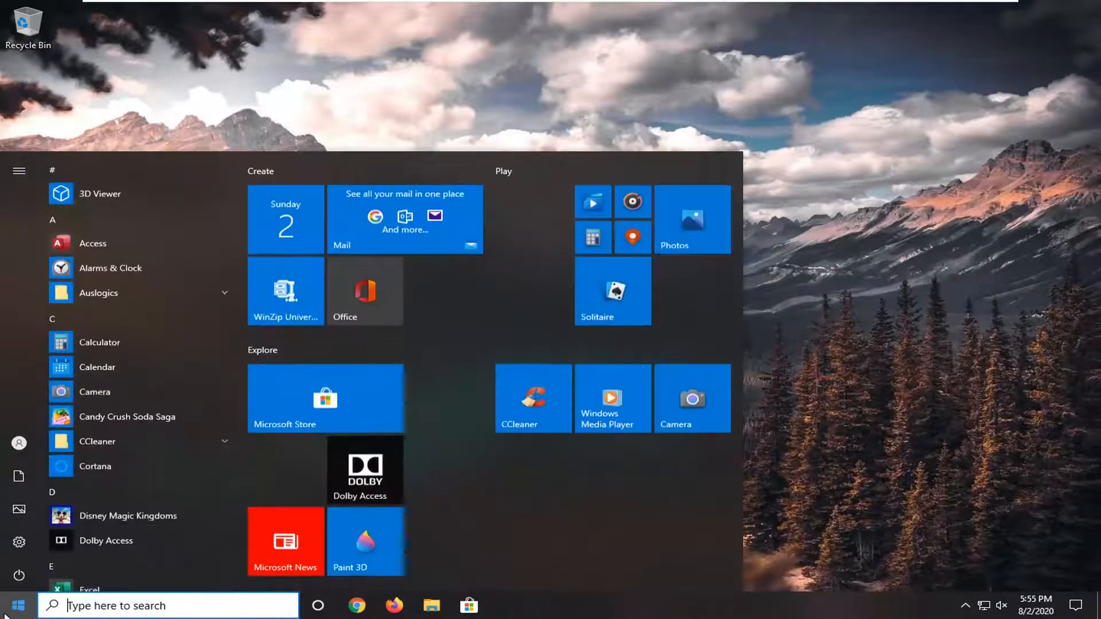
type("cmd")
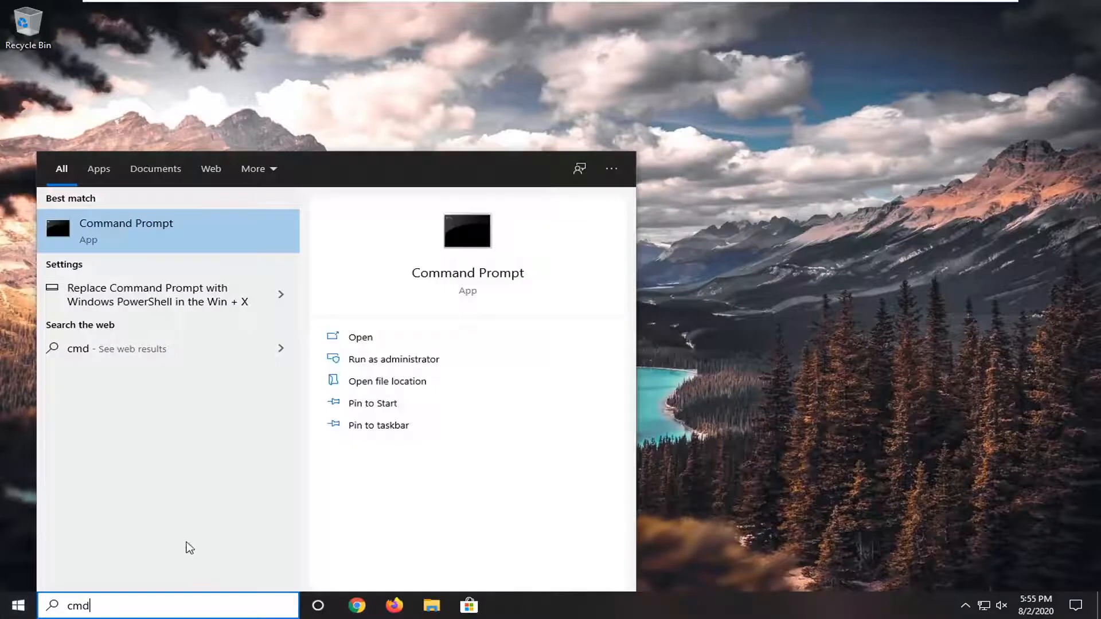
mouse_move(130, 231)
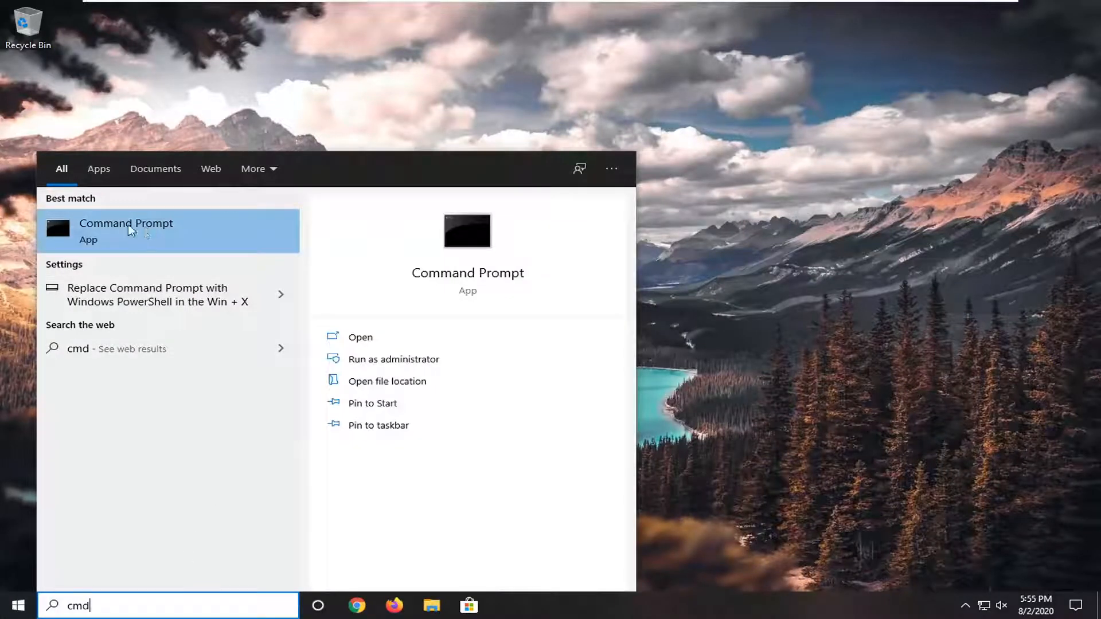
mouse_move(169, 243)
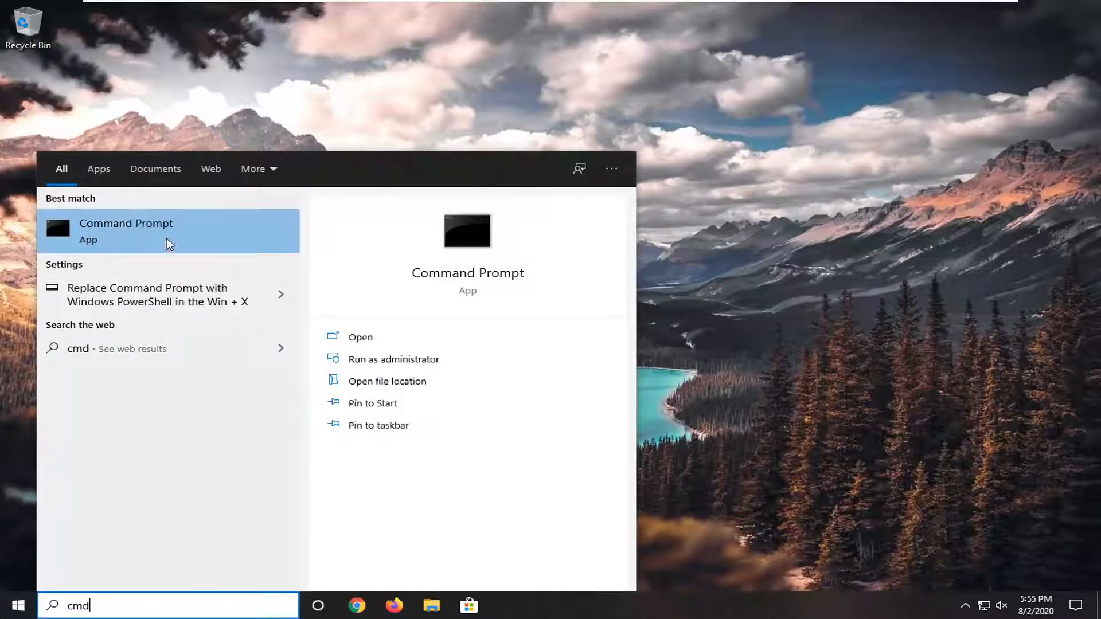
left_click(393, 359)
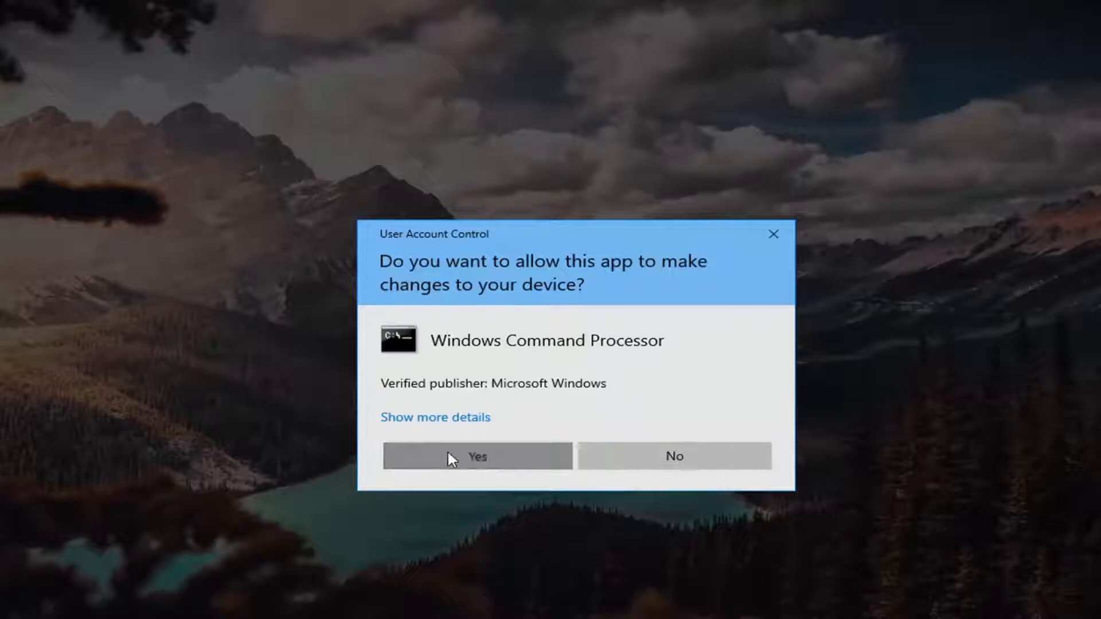
left_click(477, 456)
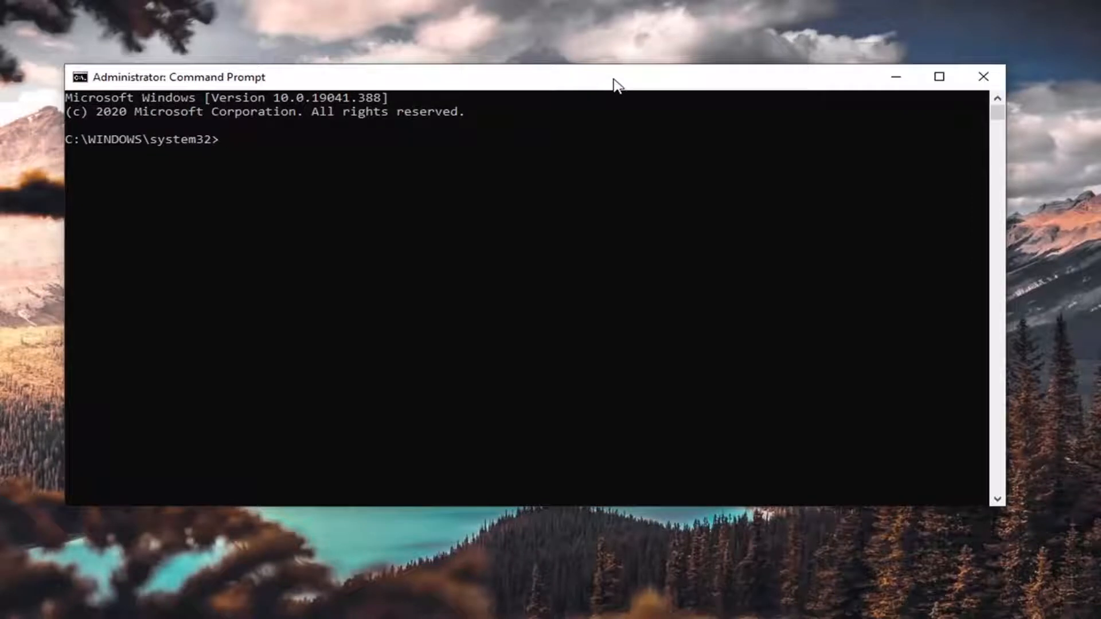
mouse_move(602, 66)
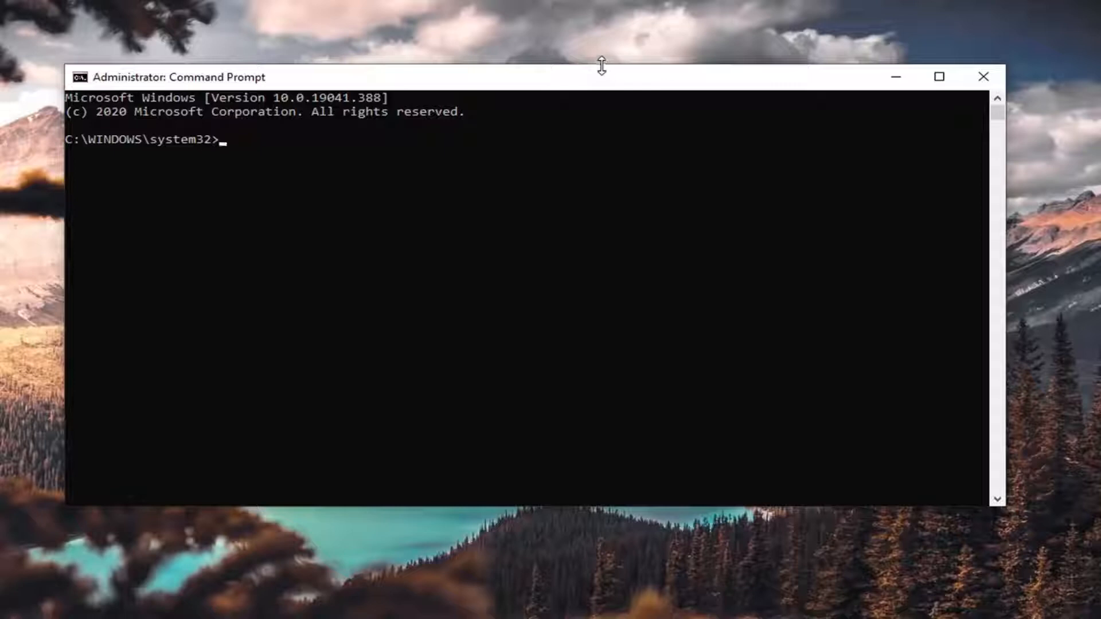
mouse_move(576, 64)
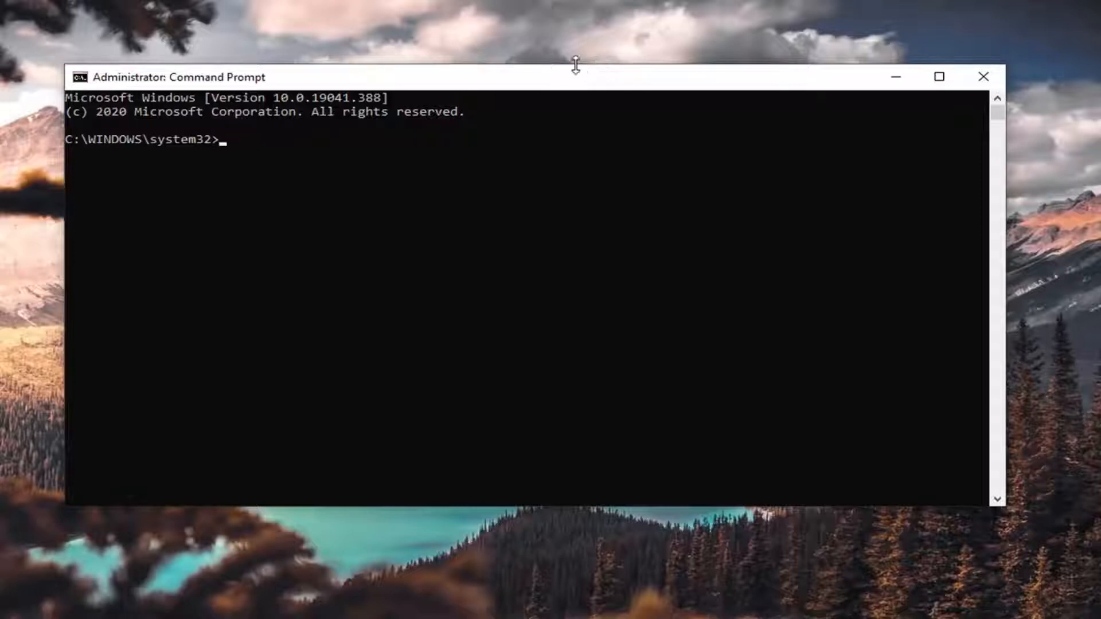
mouse_move(778, 174)
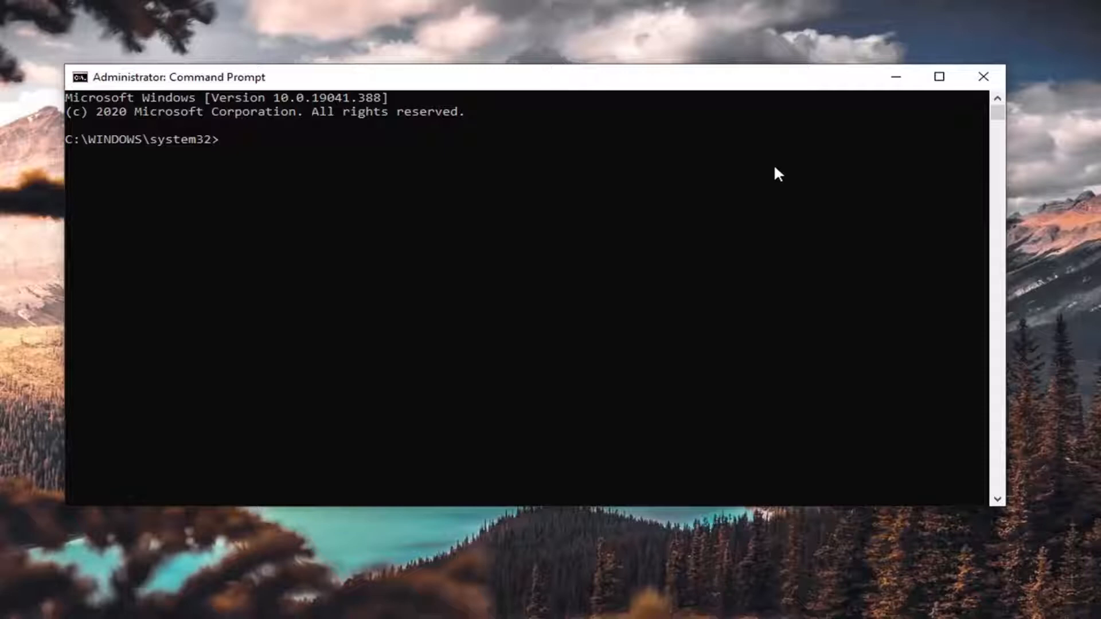
mouse_move(786, 170)
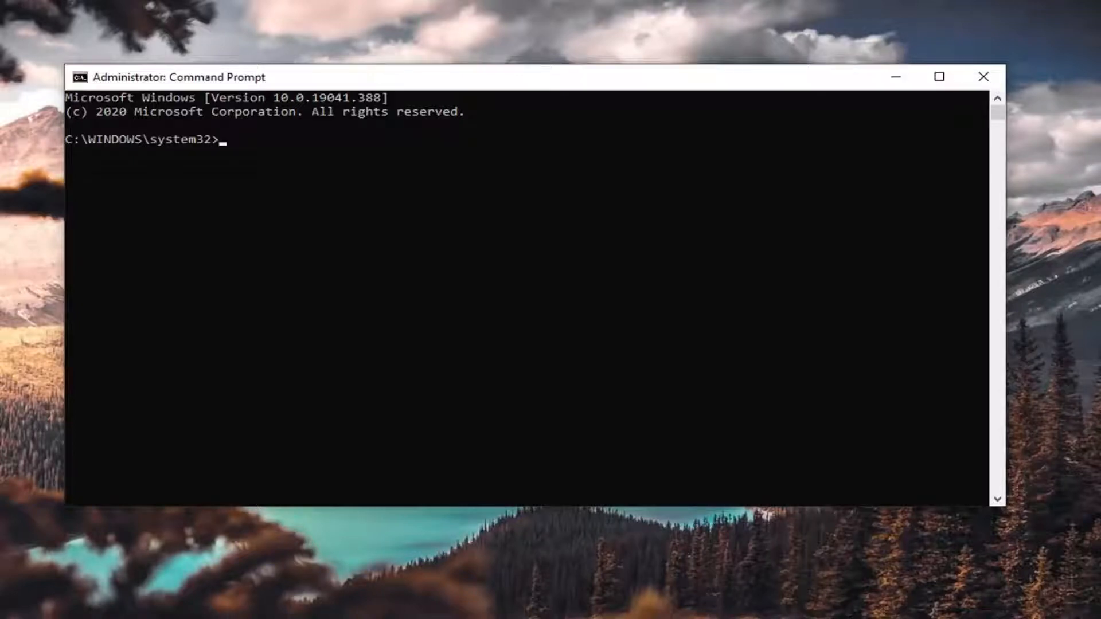
mouse_move(504, 182)
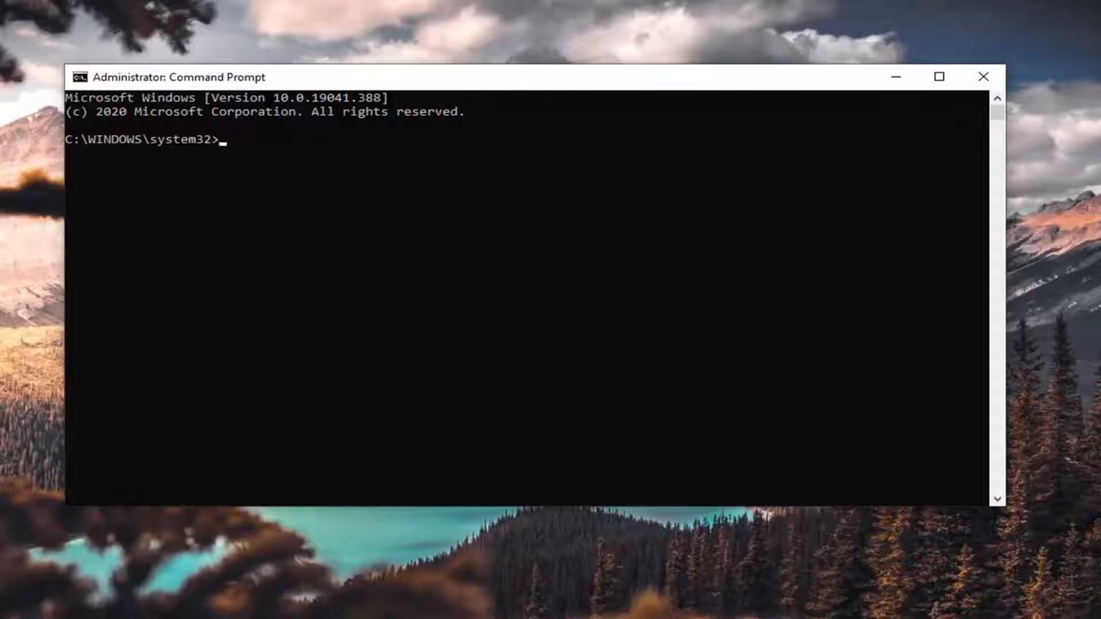
mouse_move(539, 101)
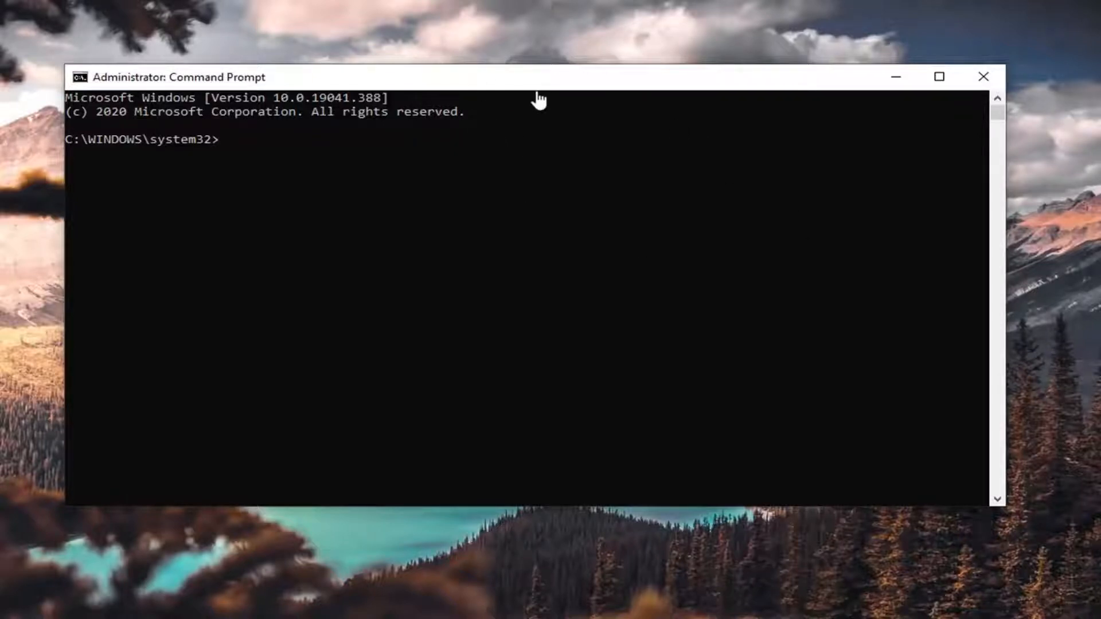
mouse_move(548, 83)
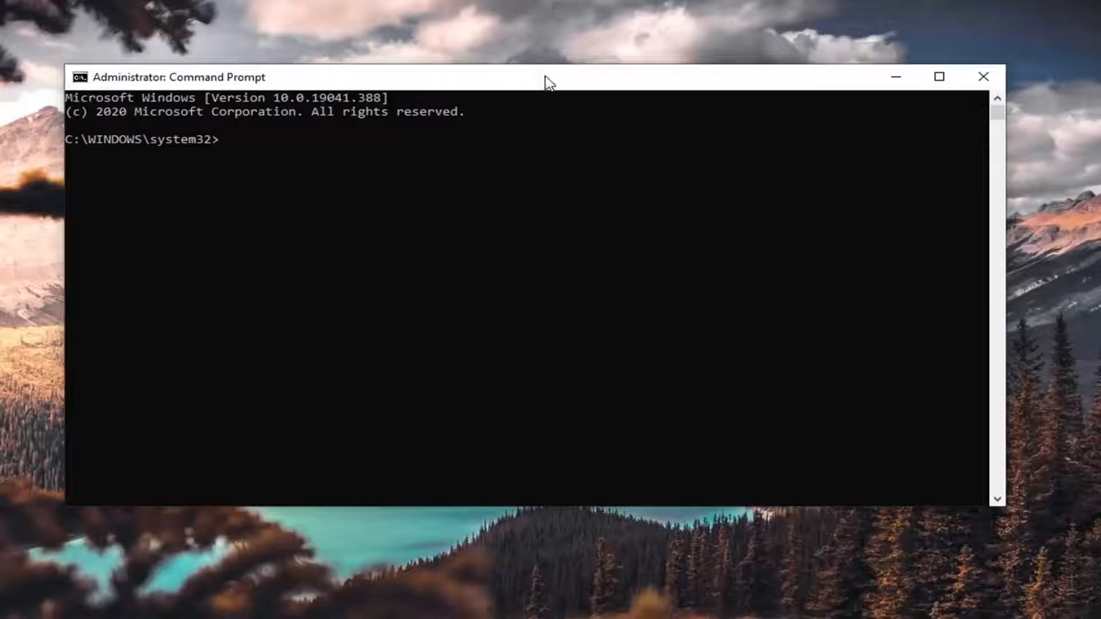
mouse_move(441, 91)
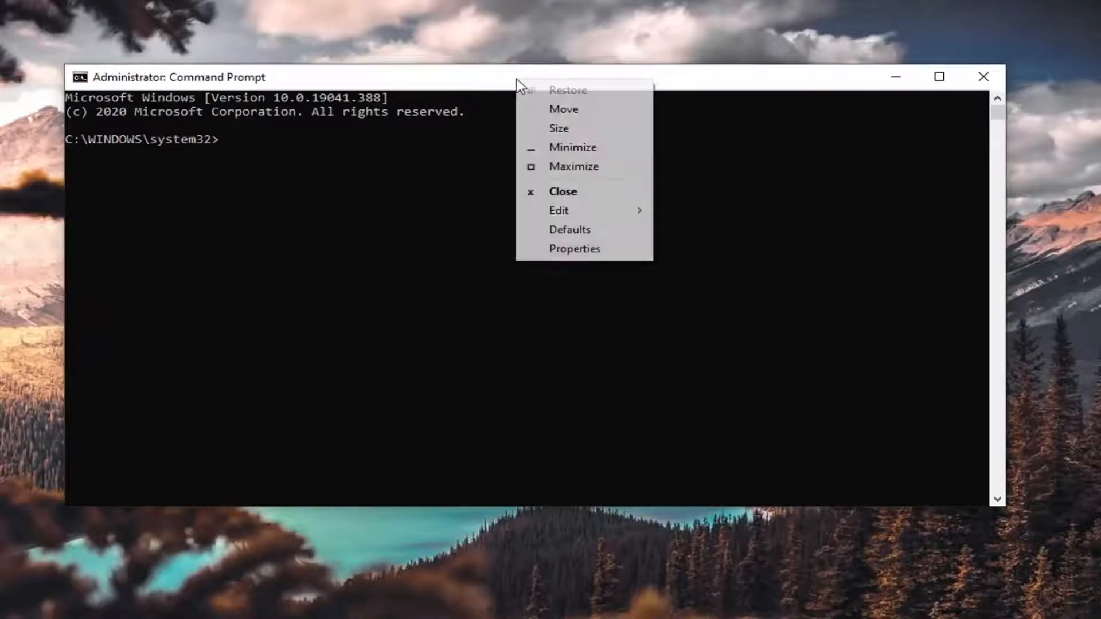
Step: Paste and run powercfg -duplicatescheme e9a42b02-d5df-448d-aa00-03f14749eb61 to create the plan
left_click(558, 210)
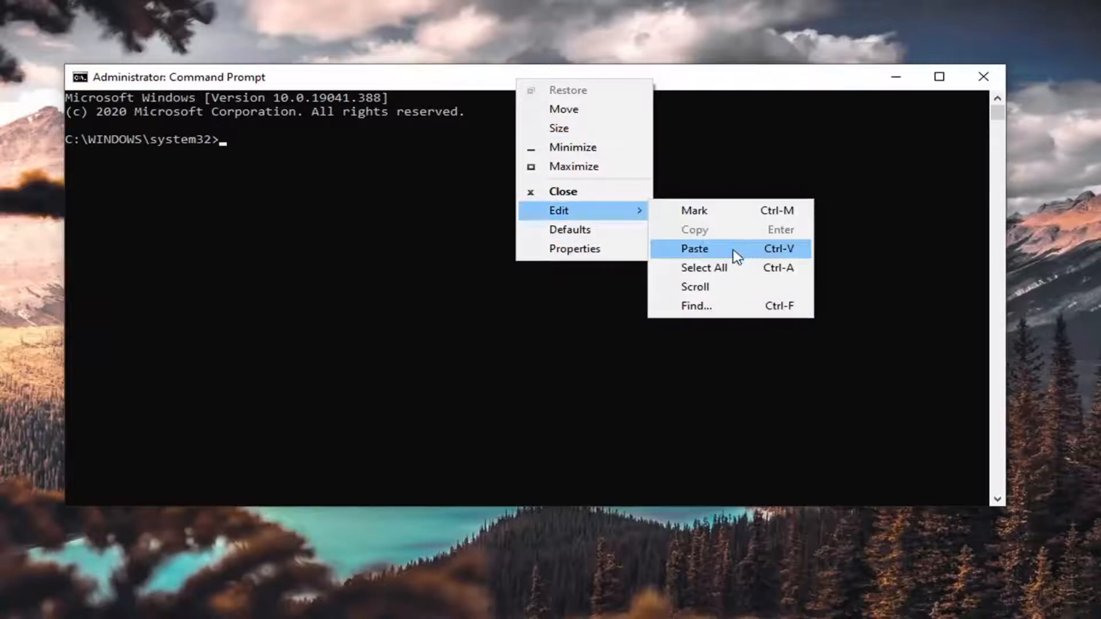
left_click(693, 249)
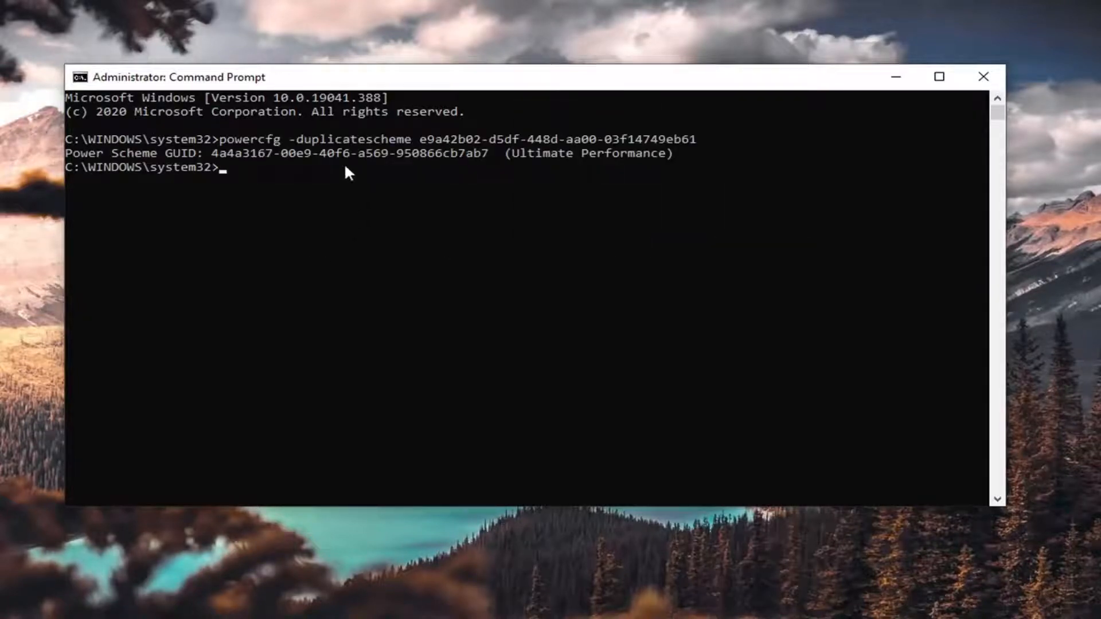
mouse_move(411, 204)
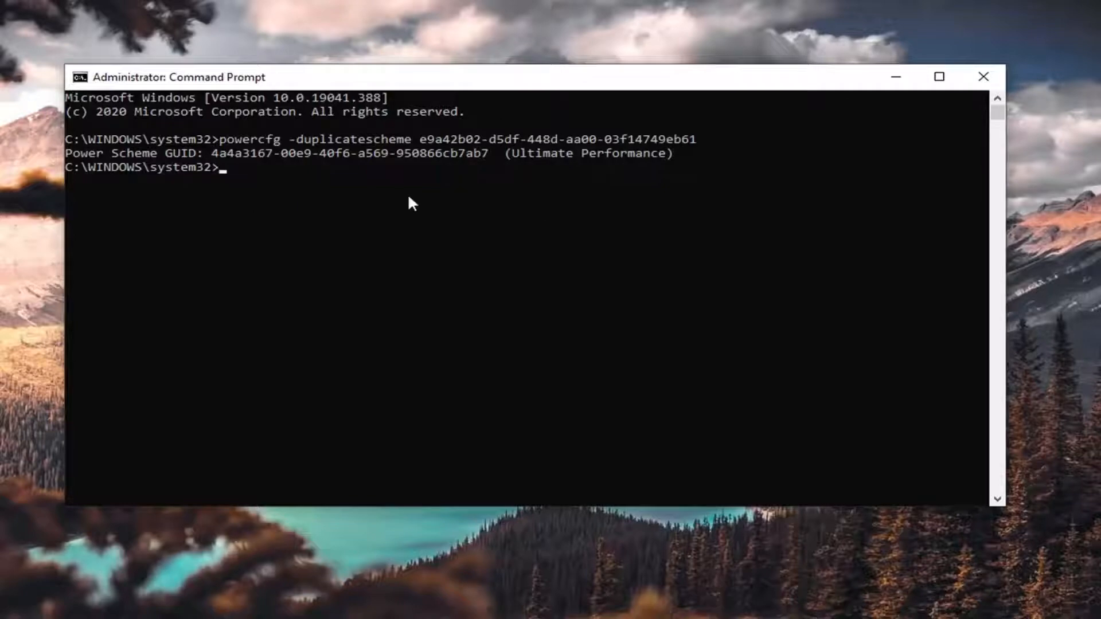
mouse_move(895, 77)
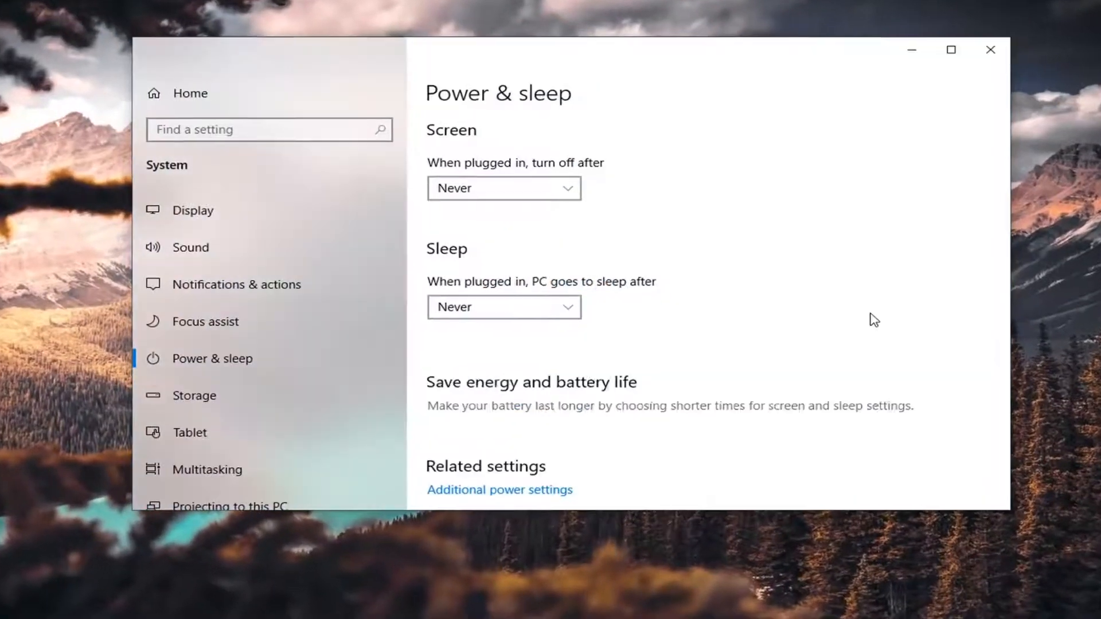
Step: Reach Additional power settings under Related settings to open Power Options
scroll("down", 3)
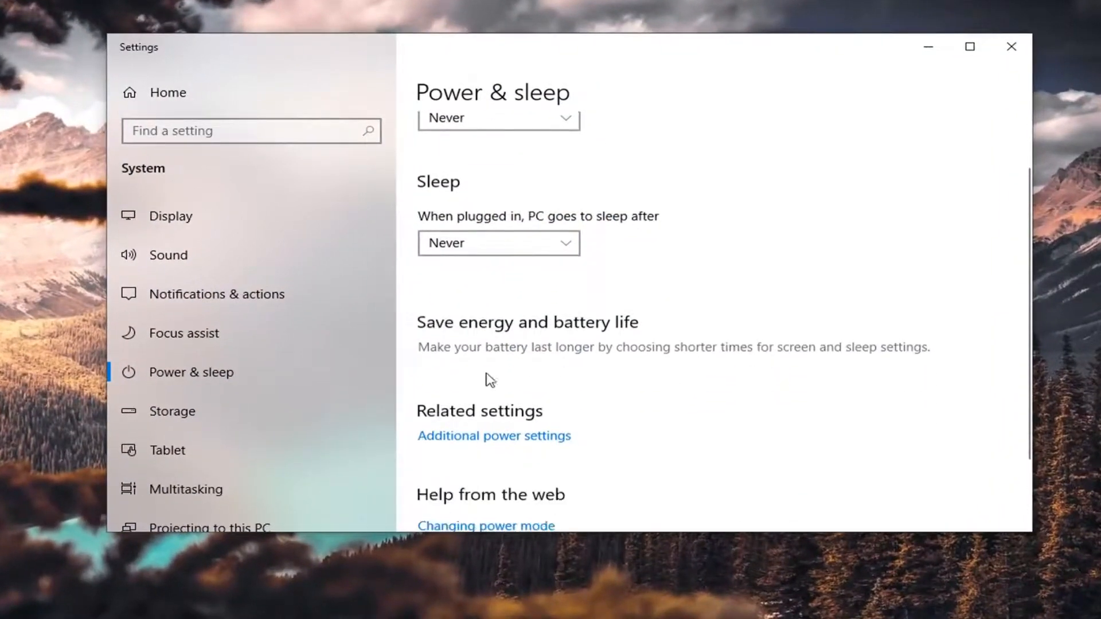
scroll("down", 3)
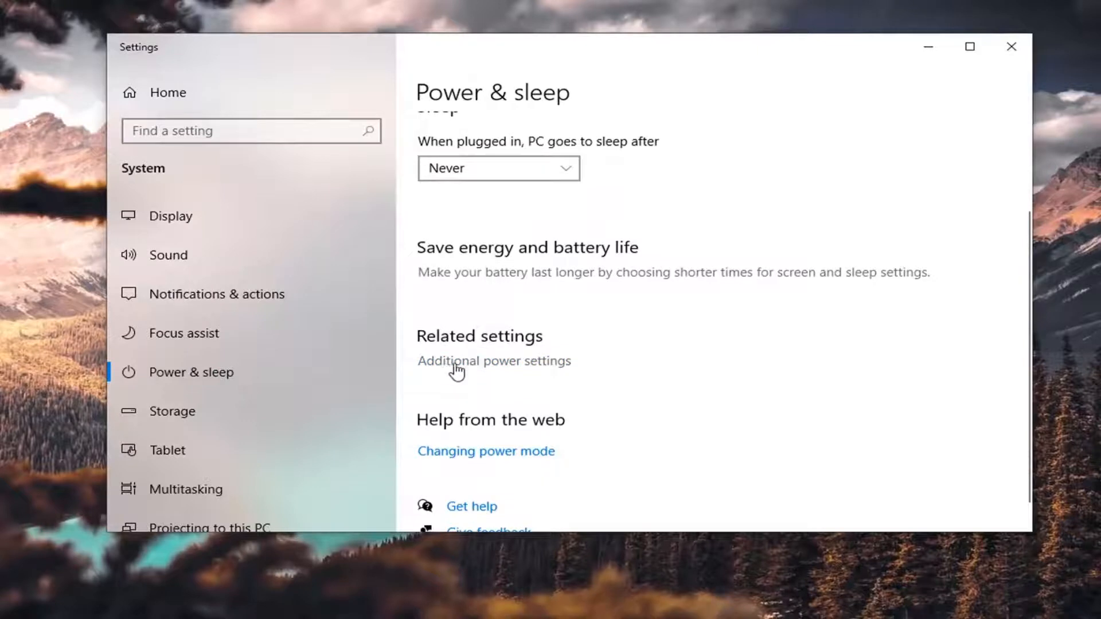
mouse_move(508, 376)
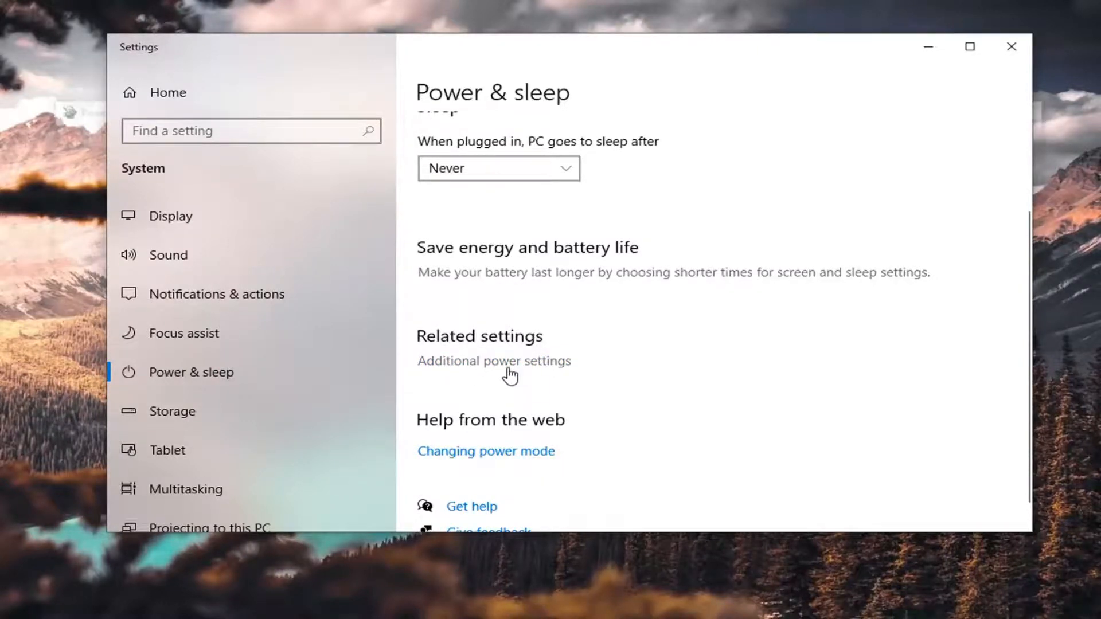
left_click(492, 361)
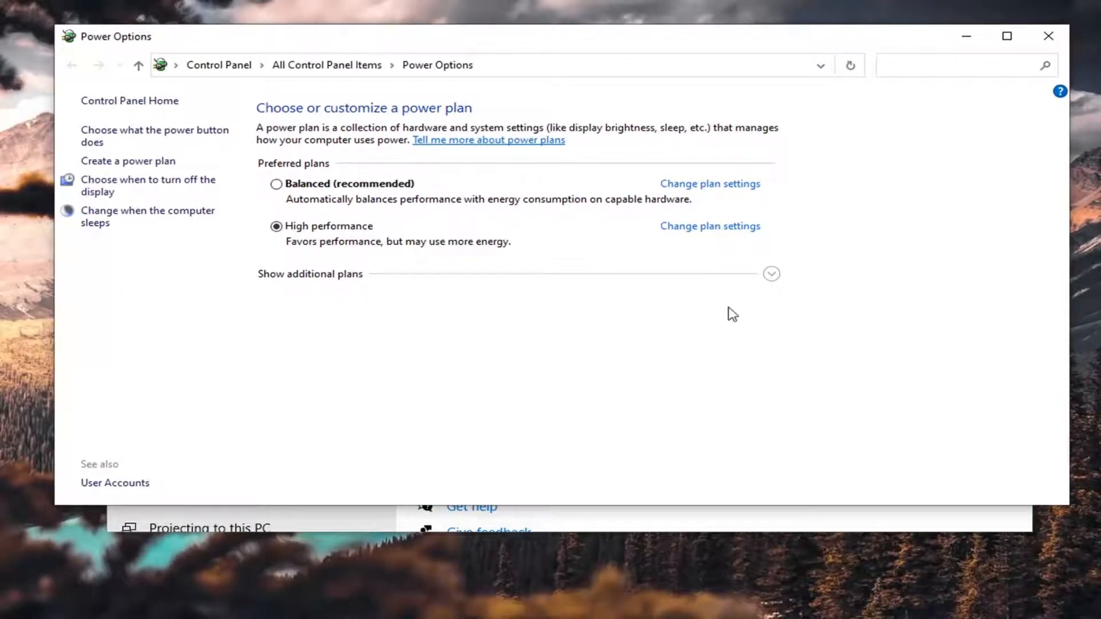
Step: Show additional plans to confirm Ultimate Performance is listed, then close Power Options
left_click(771, 274)
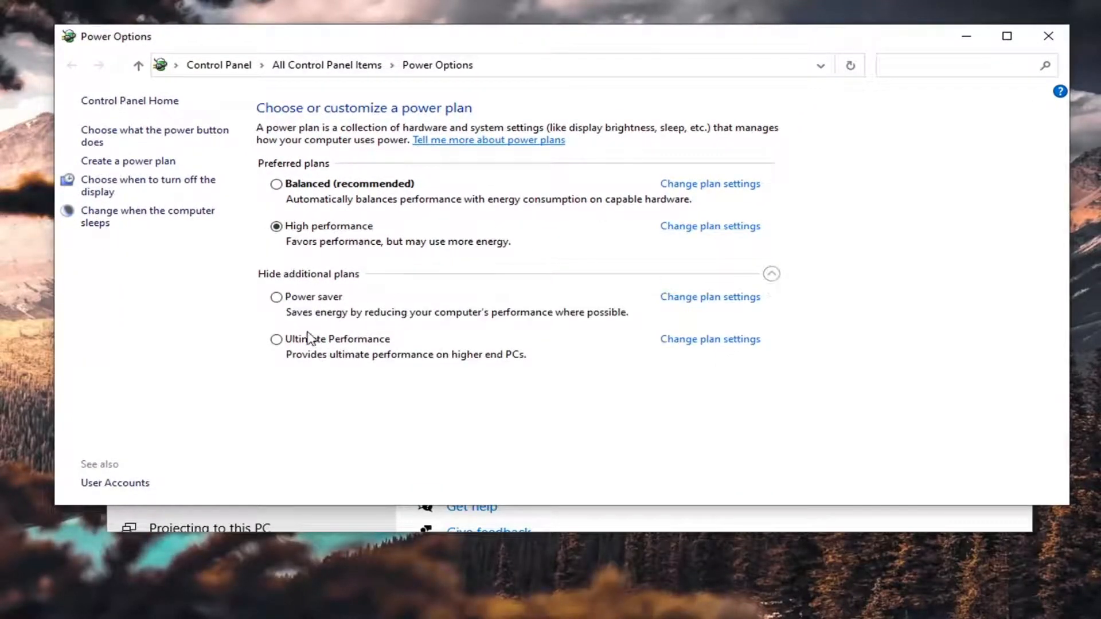
mouse_move(340, 371)
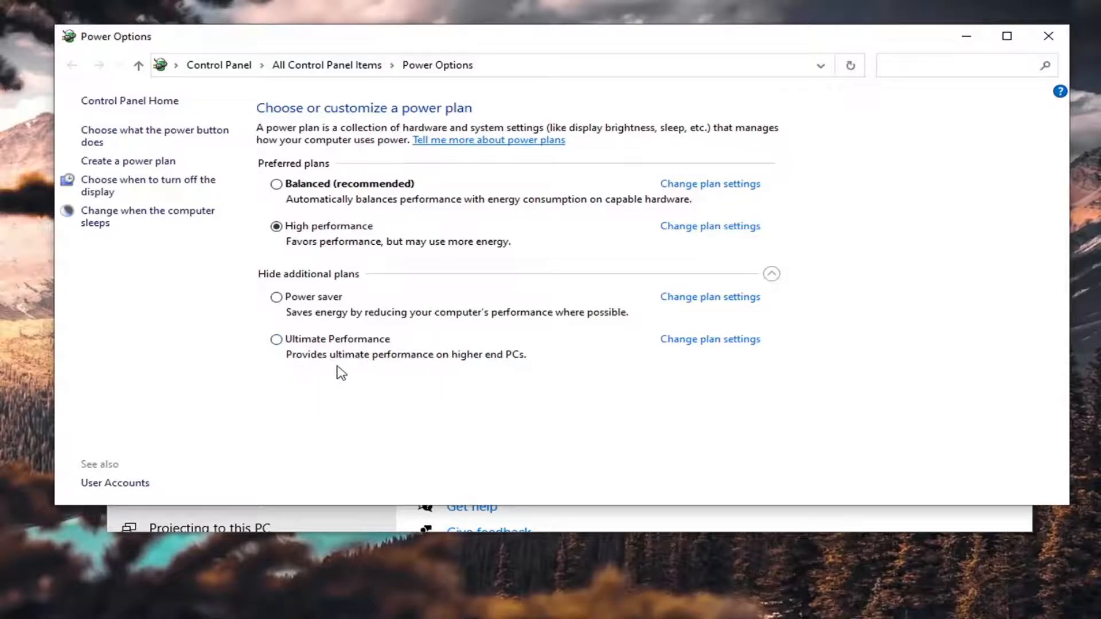
mouse_move(537, 361)
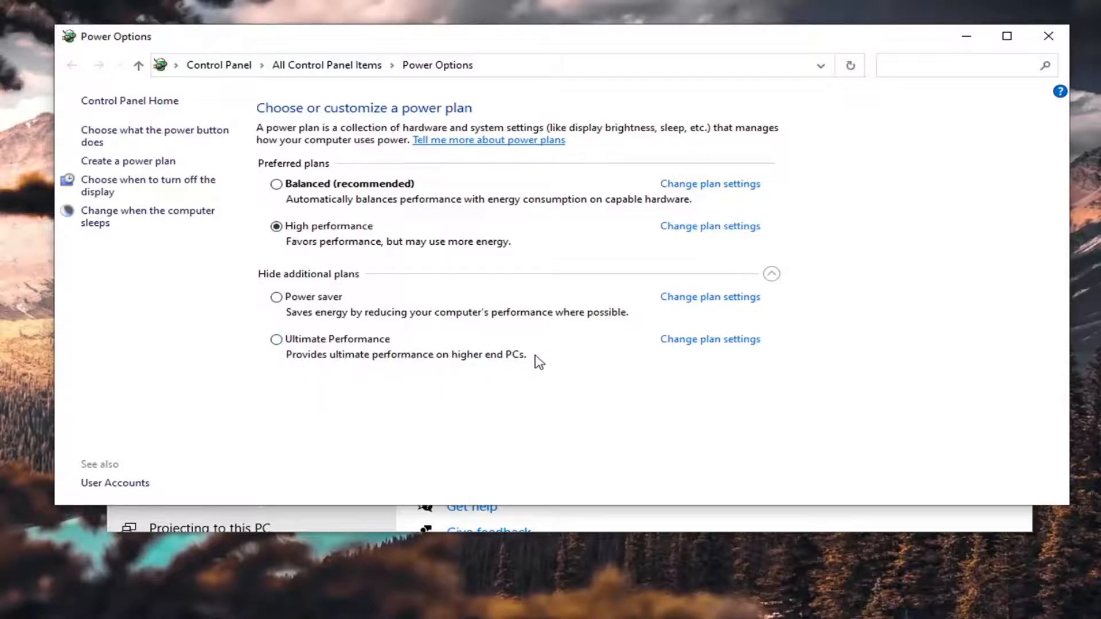
mouse_move(301, 354)
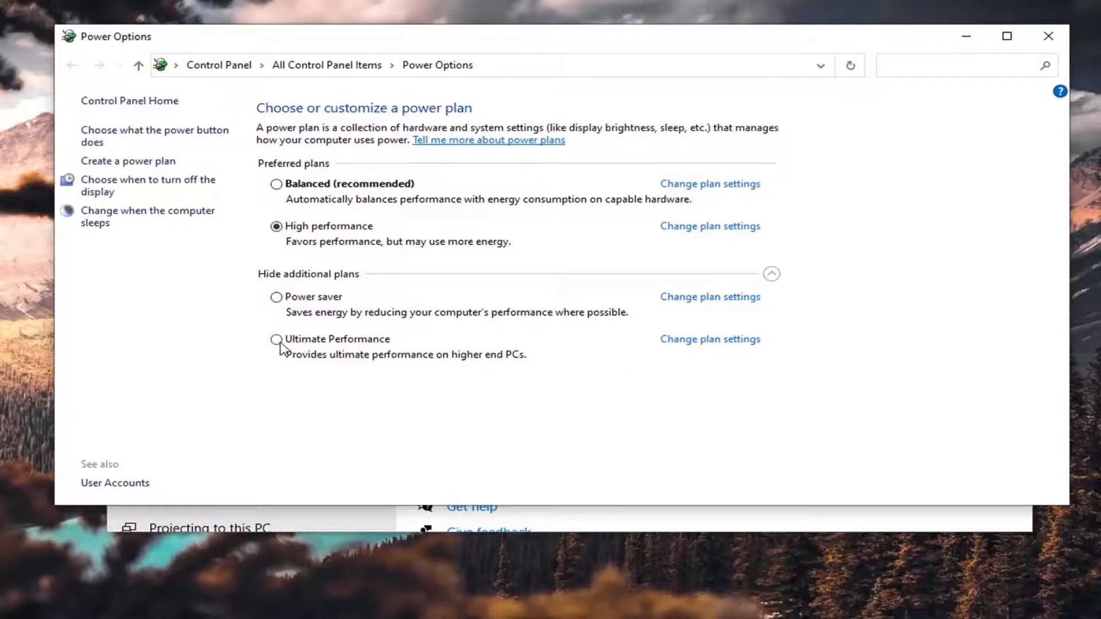
mouse_move(288, 347)
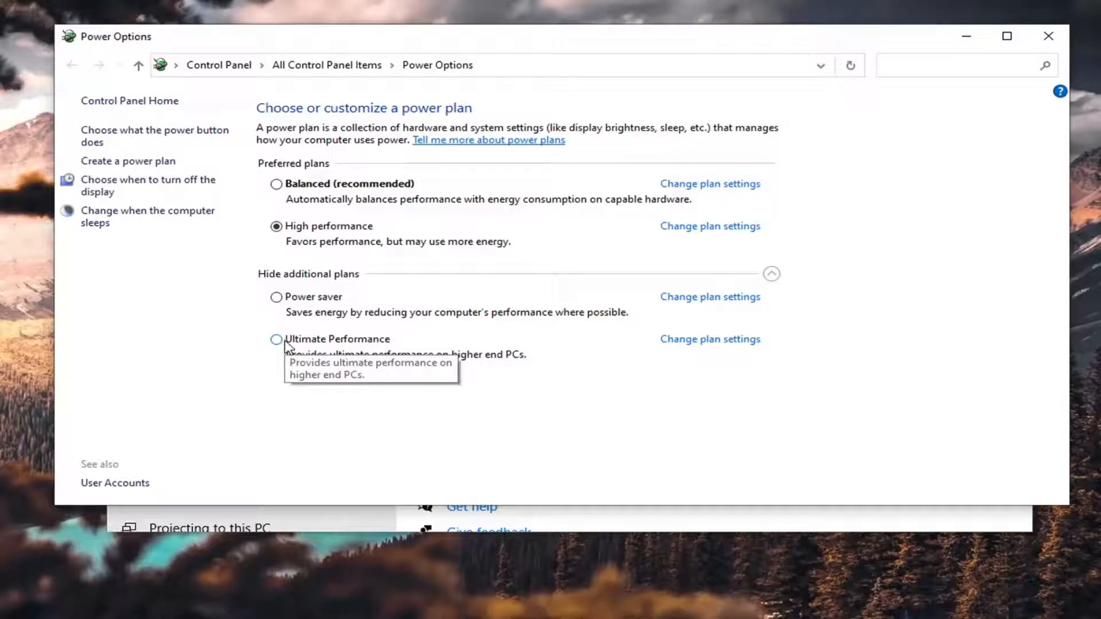
left_click(276, 339)
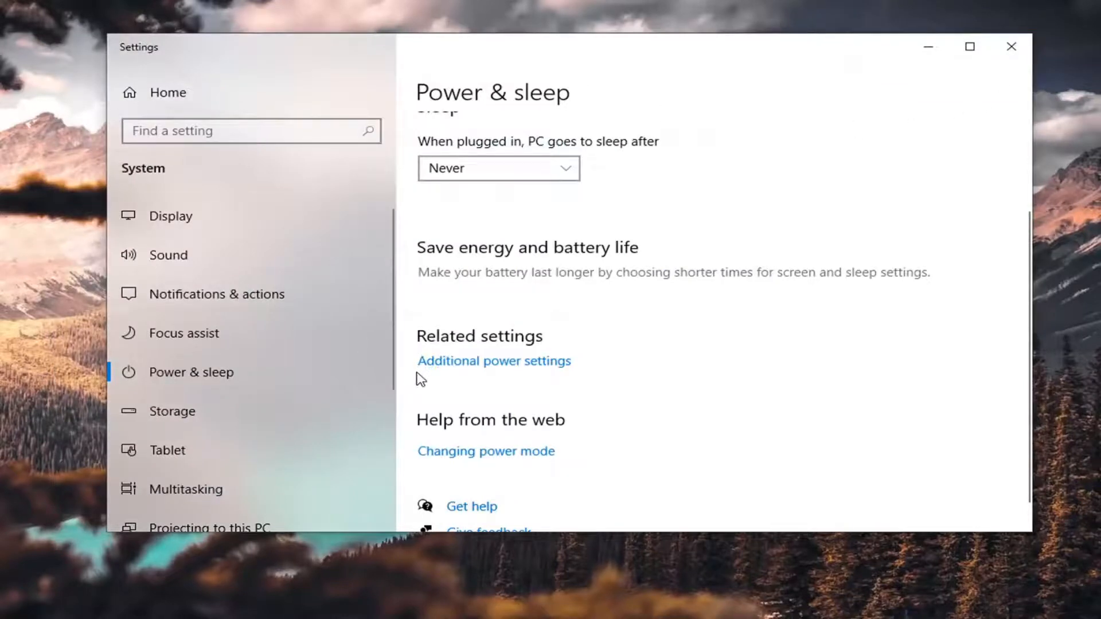
mouse_move(793, 26)
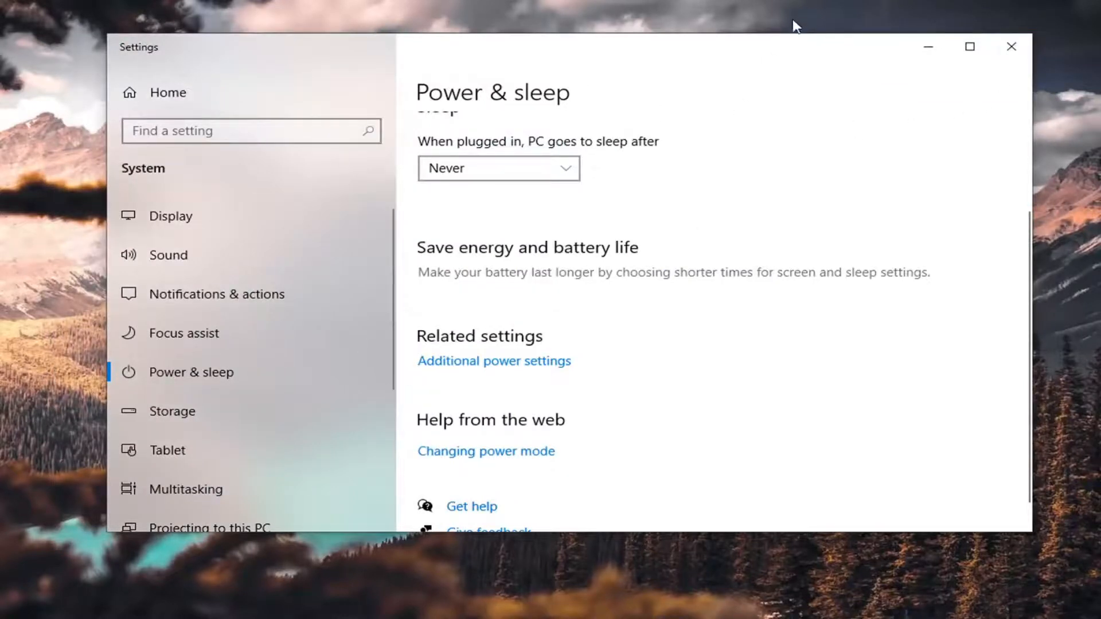
mouse_move(523, 352)
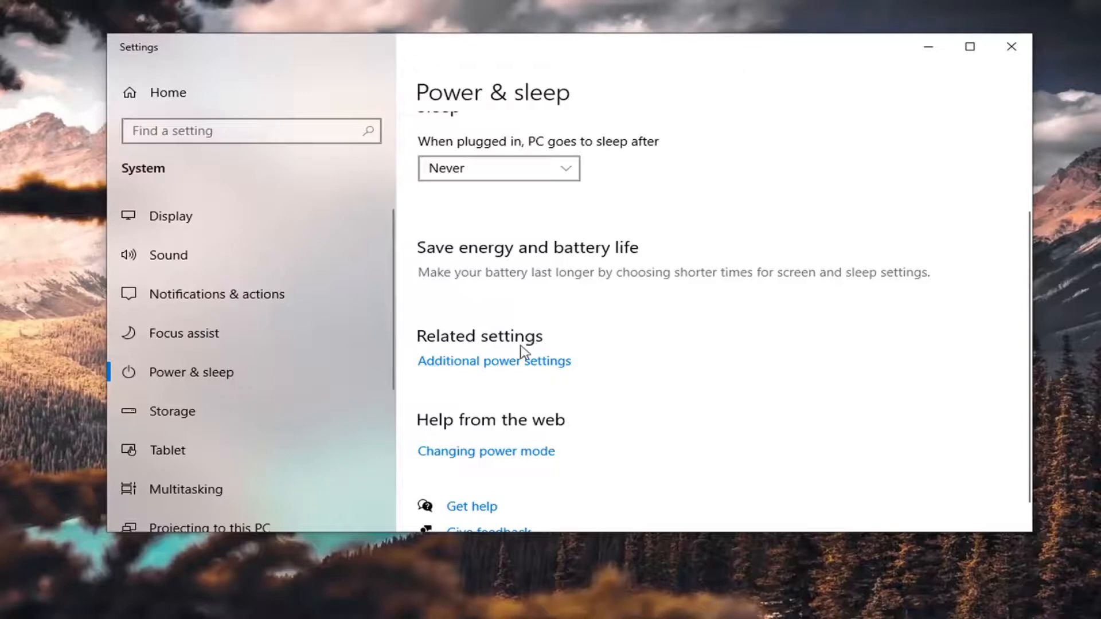
Step: Close the Settings window, leaving the desktop showing
scroll("down", 3)
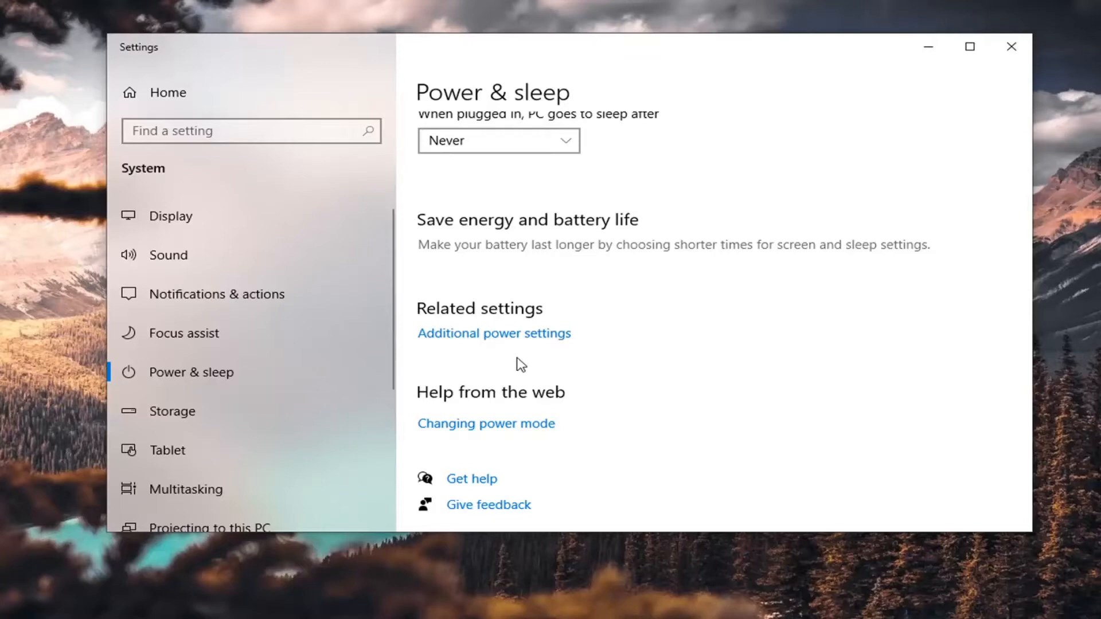
left_click(1010, 47)
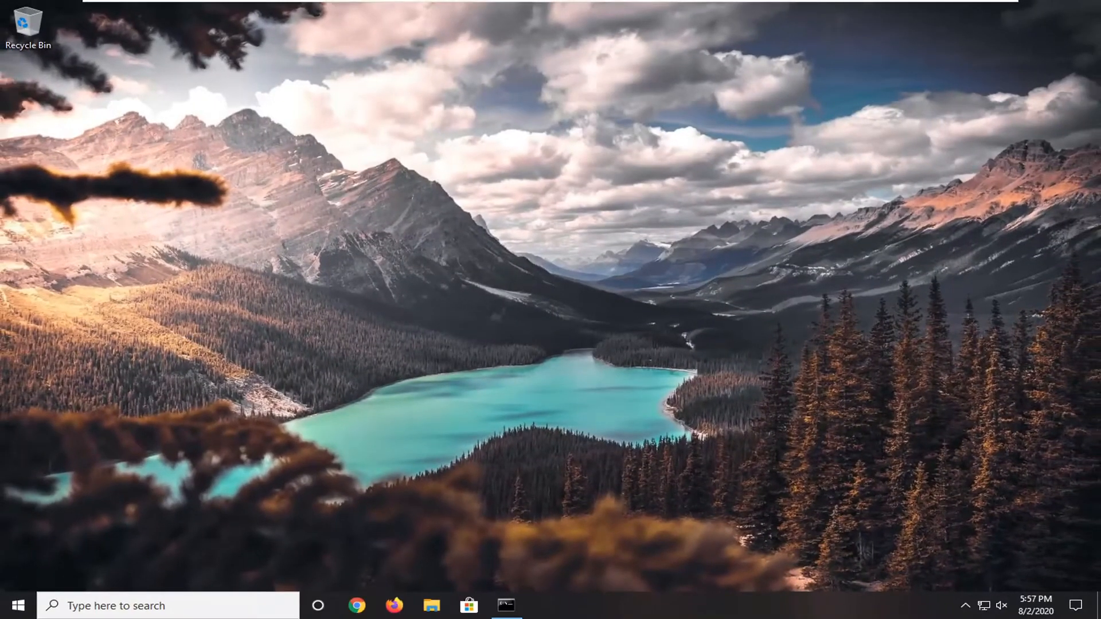